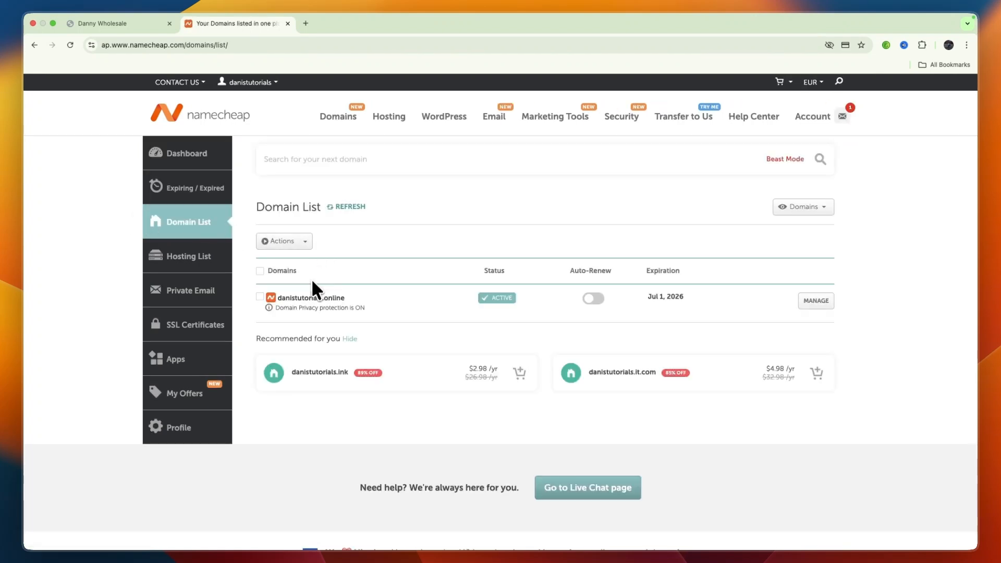
Open danistutorials.online's Advanced DNS host records in Namecheap, then switch back to GoHighLevel
left_click(118, 23)
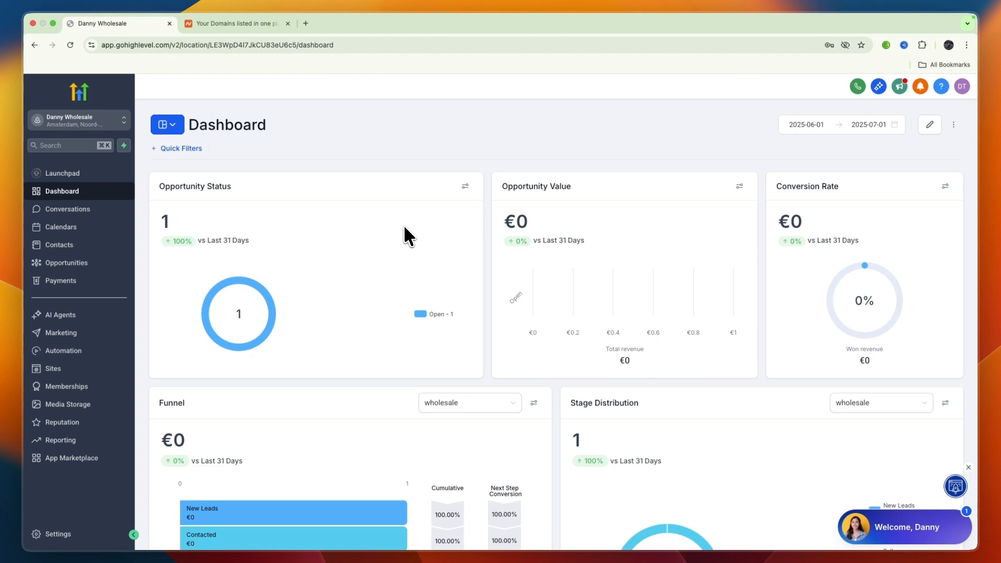
left_click(236, 23)
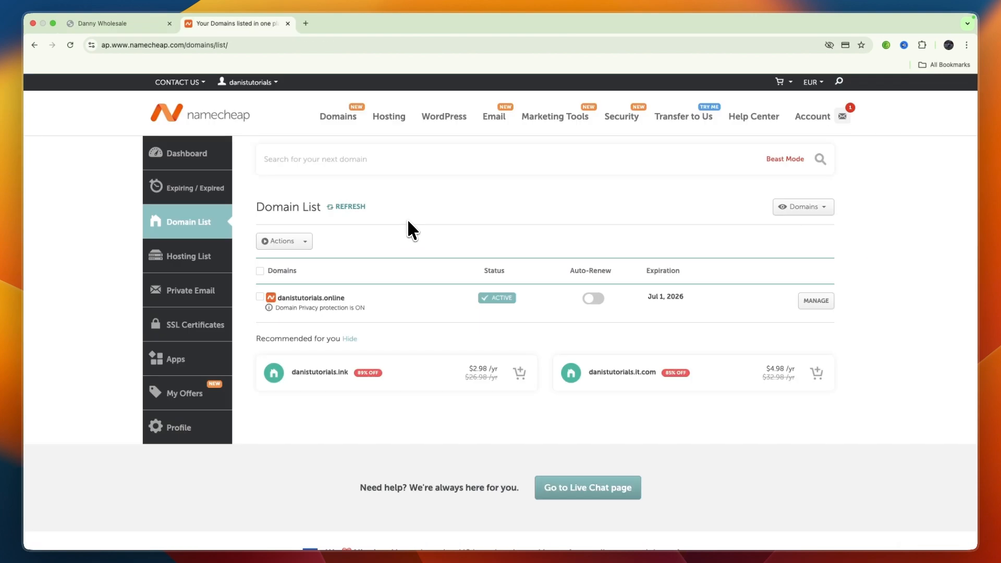
mouse_move(211, 127)
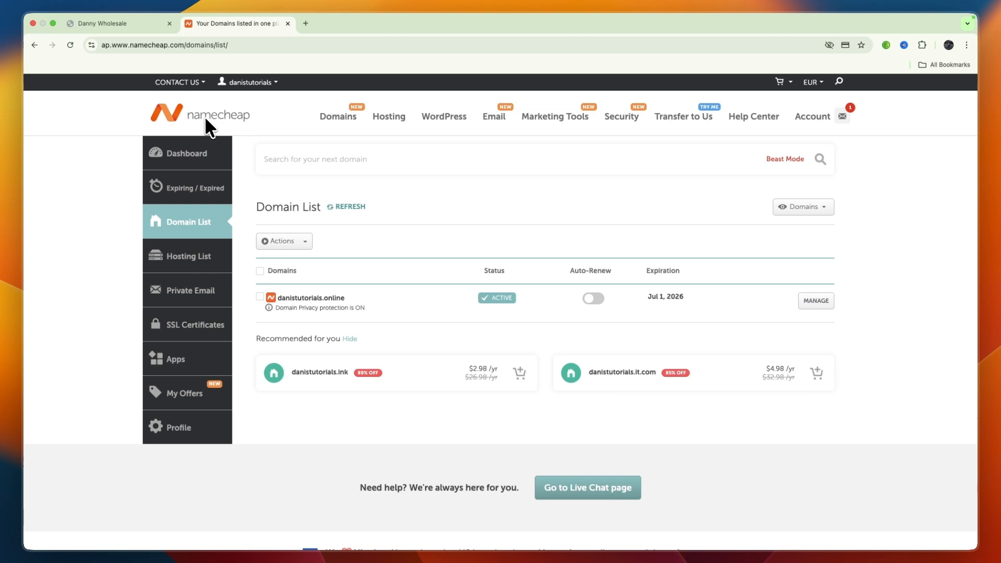
mouse_move(175, 226)
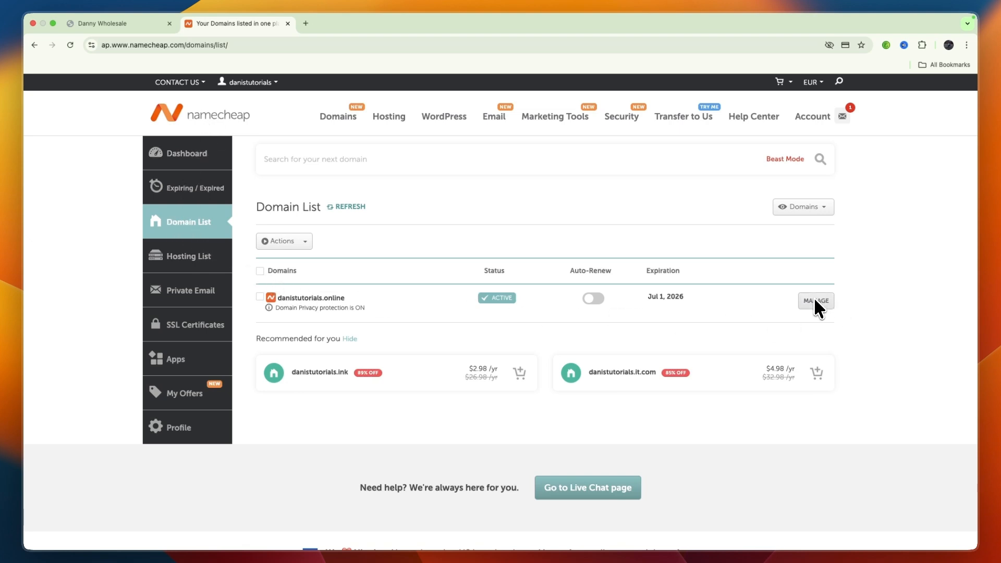
left_click(815, 300)
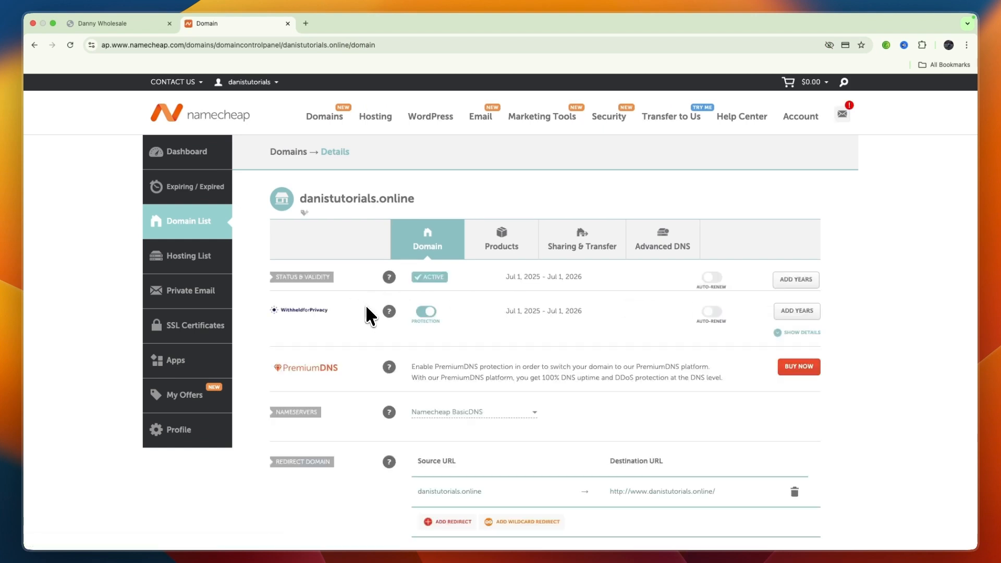
mouse_move(662, 246)
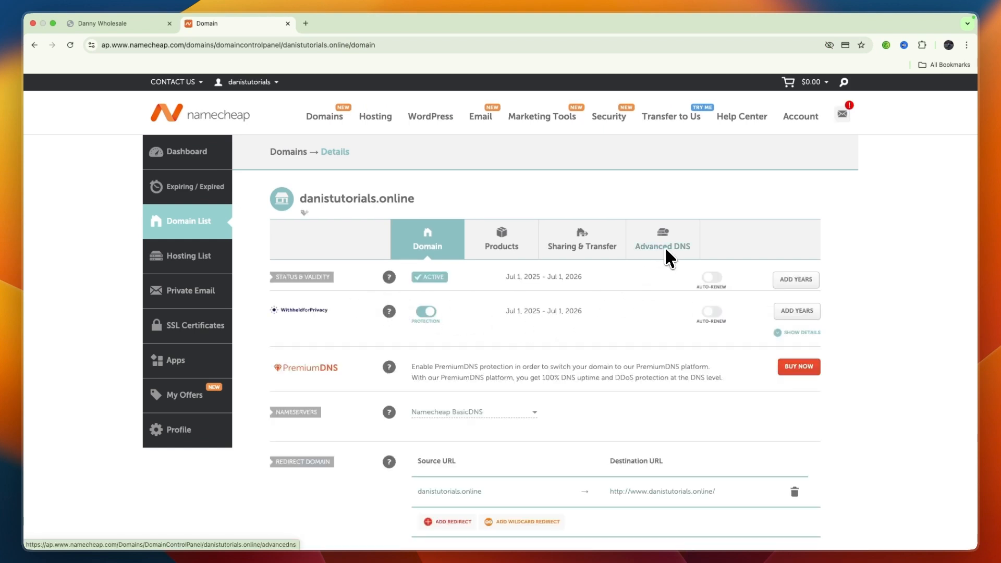
left_click(662, 238)
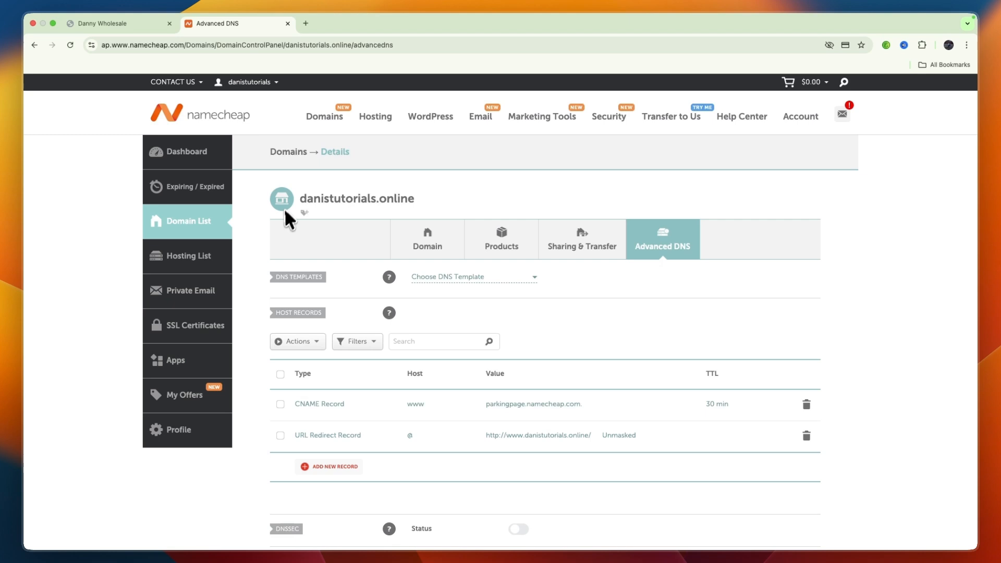
double_click(356, 199)
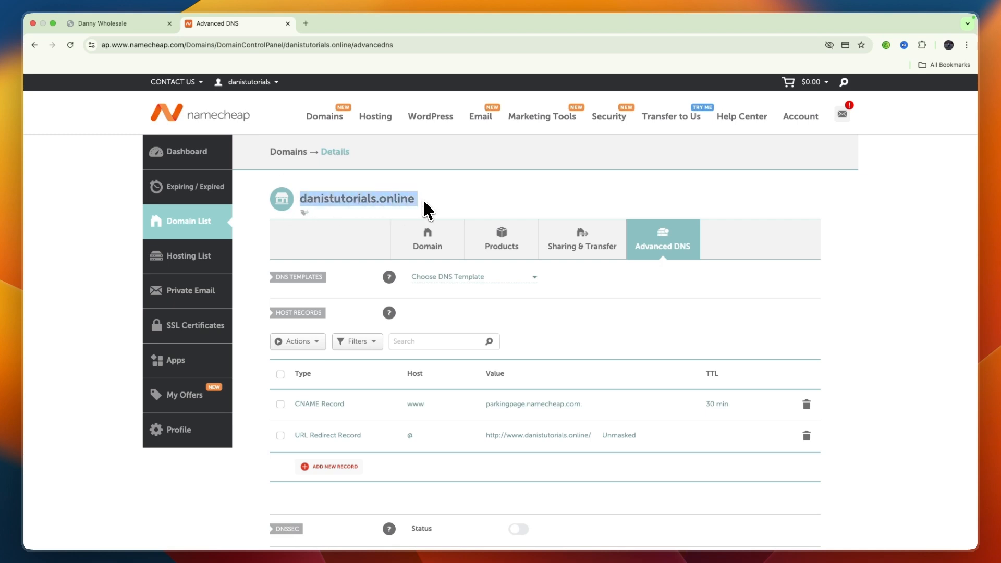
left_click(118, 23)
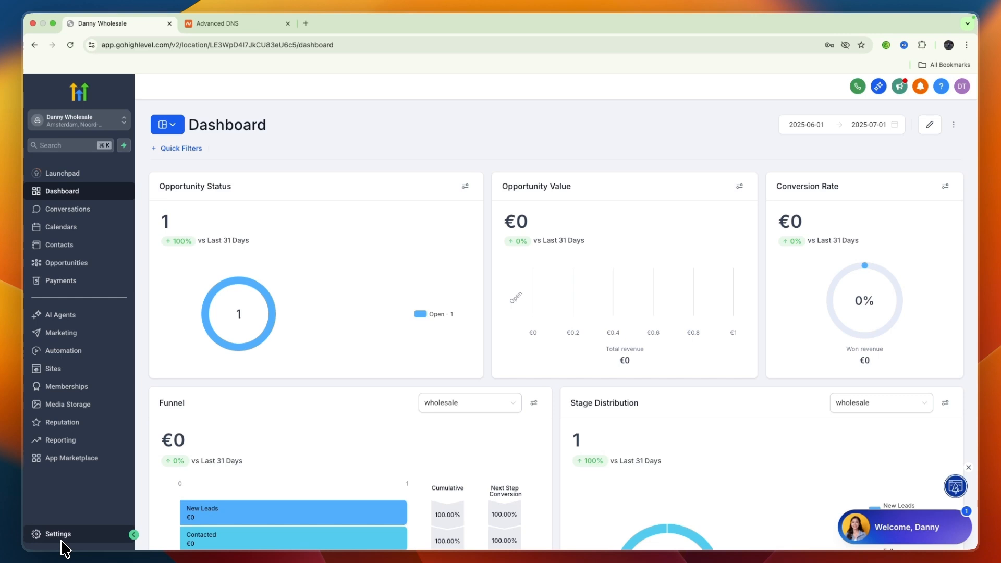
Go to GoHighLevel Settings > Domains and choose Connect a domain
left_click(57, 533)
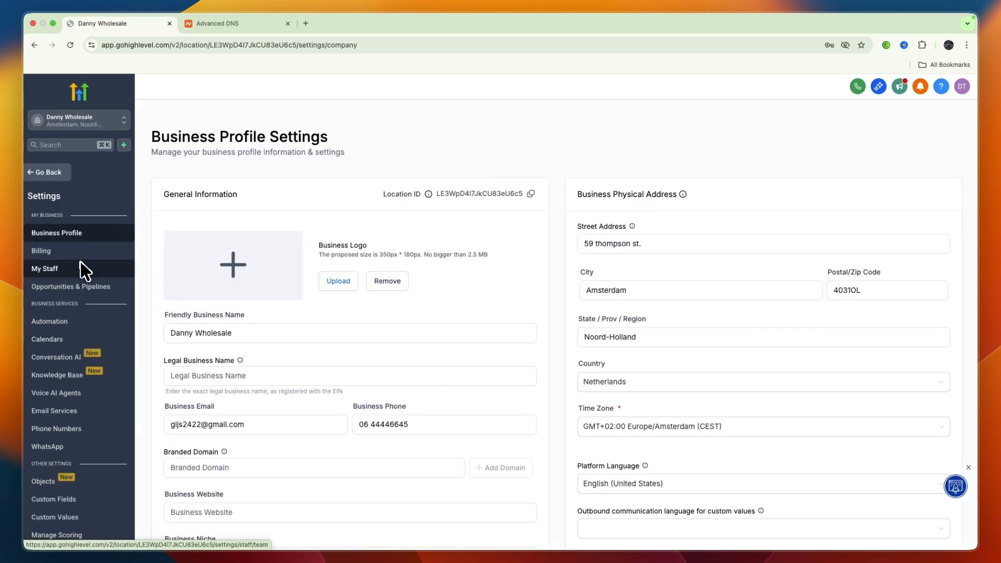
left_click(42, 482)
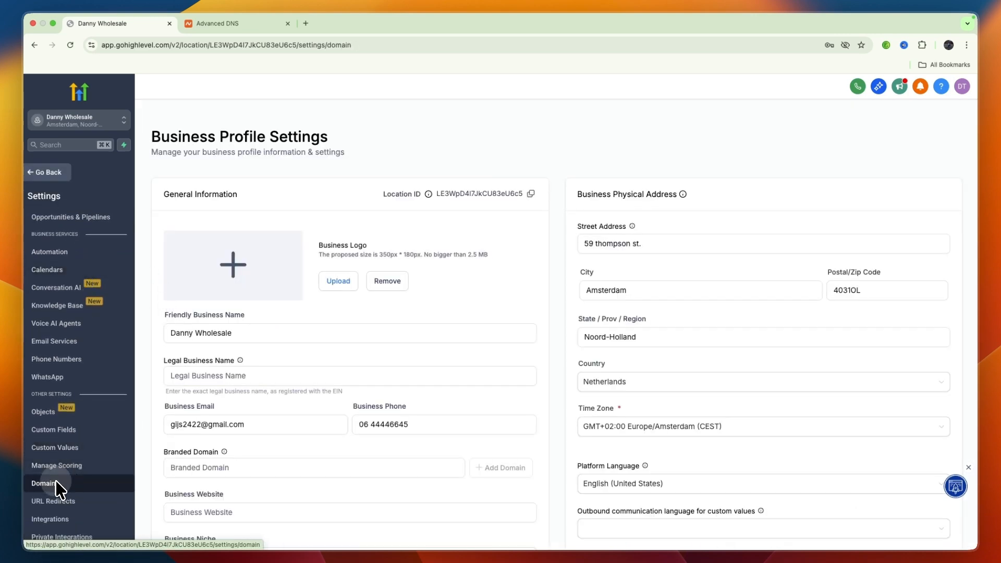
left_click(44, 483)
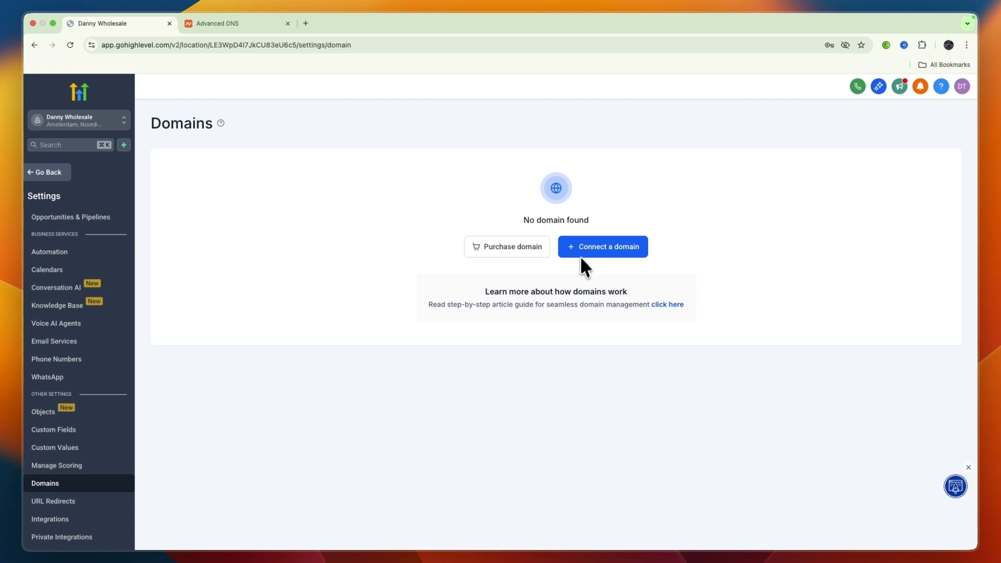
left_click(602, 246)
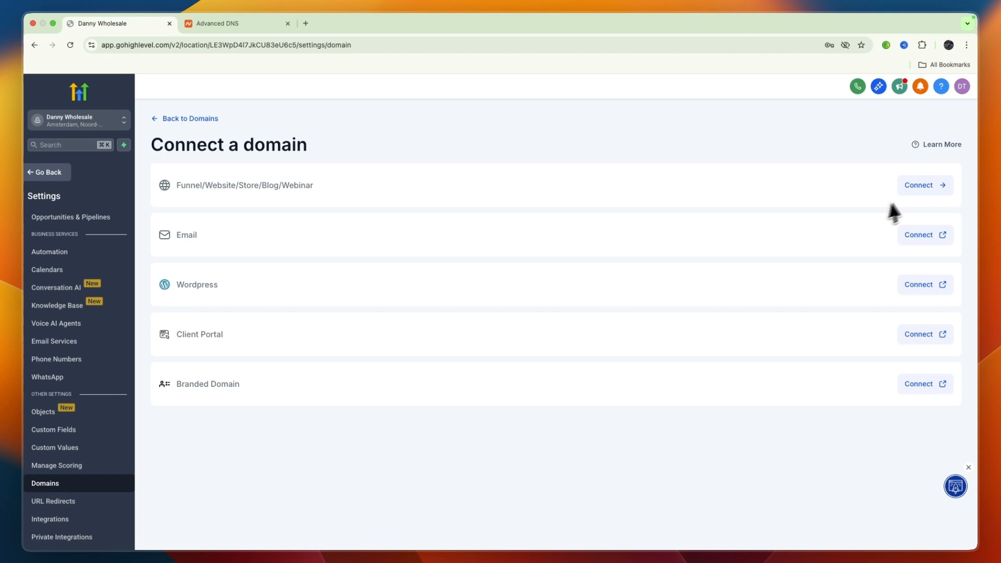
Connect danistutorials.online as a Funnel/Website domain and choose manual DNS record setup
left_click(922, 185)
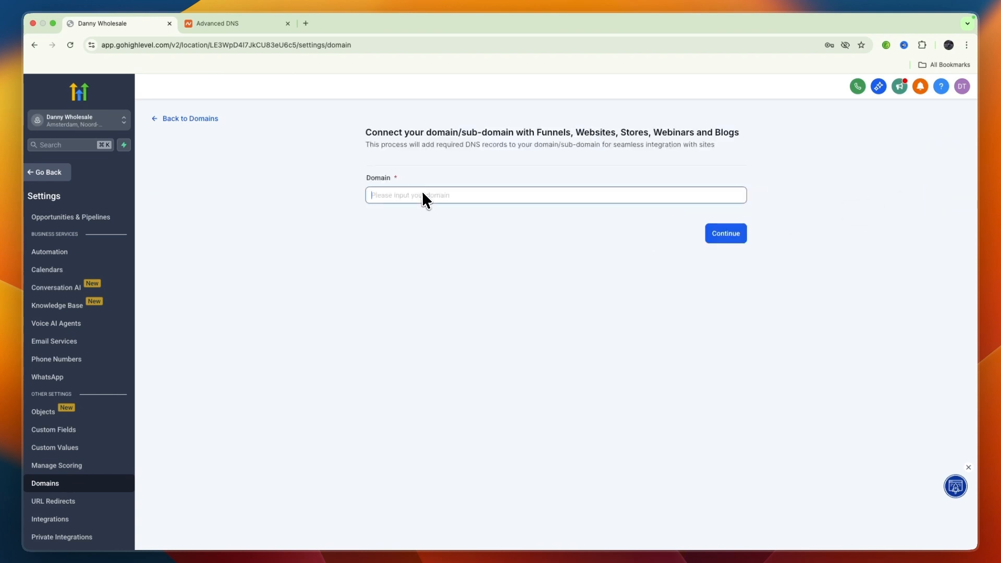
type("danistutorials.online")
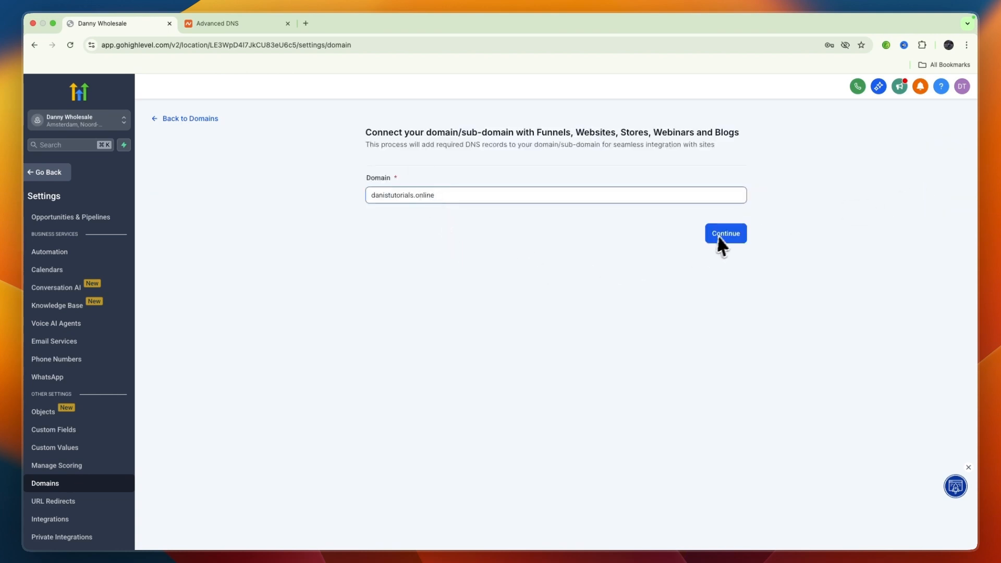
left_click(724, 233)
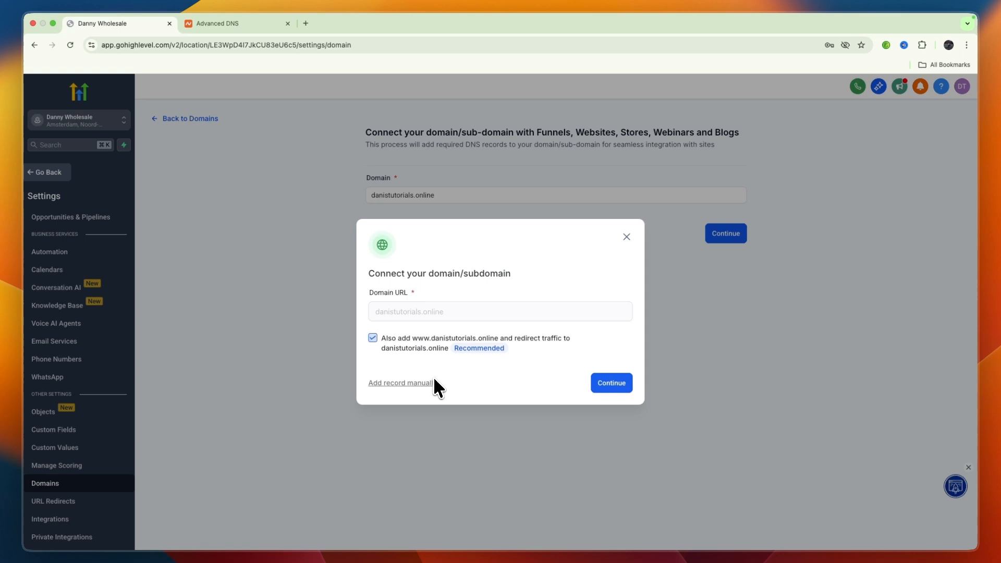
left_click(609, 382)
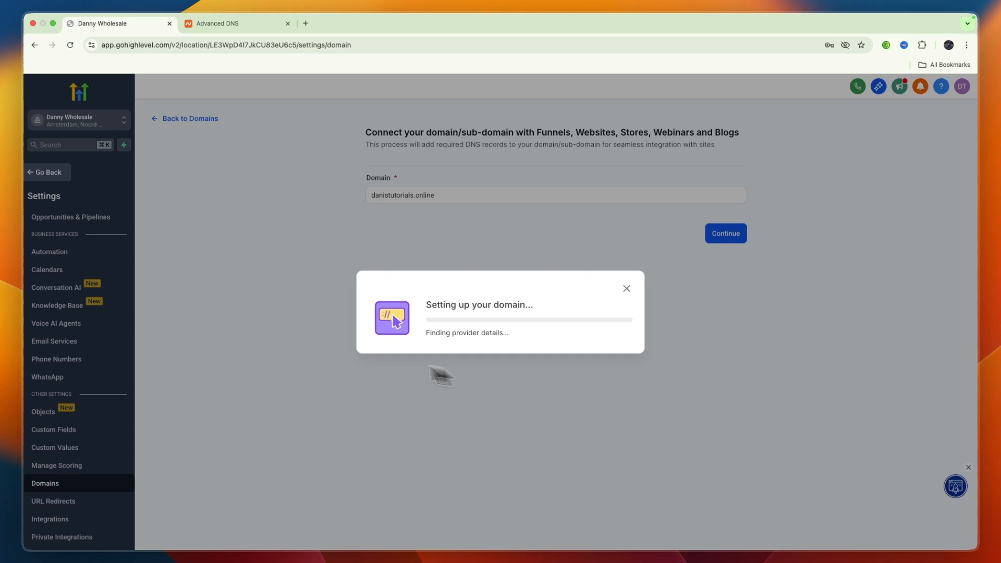
mouse_move(497, 375)
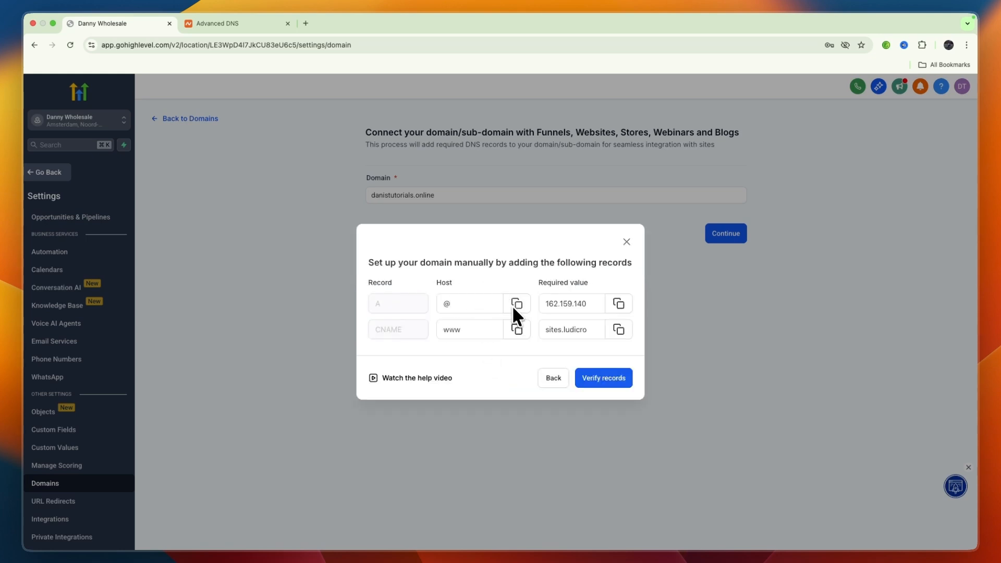
Review the required A and www CNAME record values, then return to Namecheap
left_click_drag(368, 263, 493, 262)
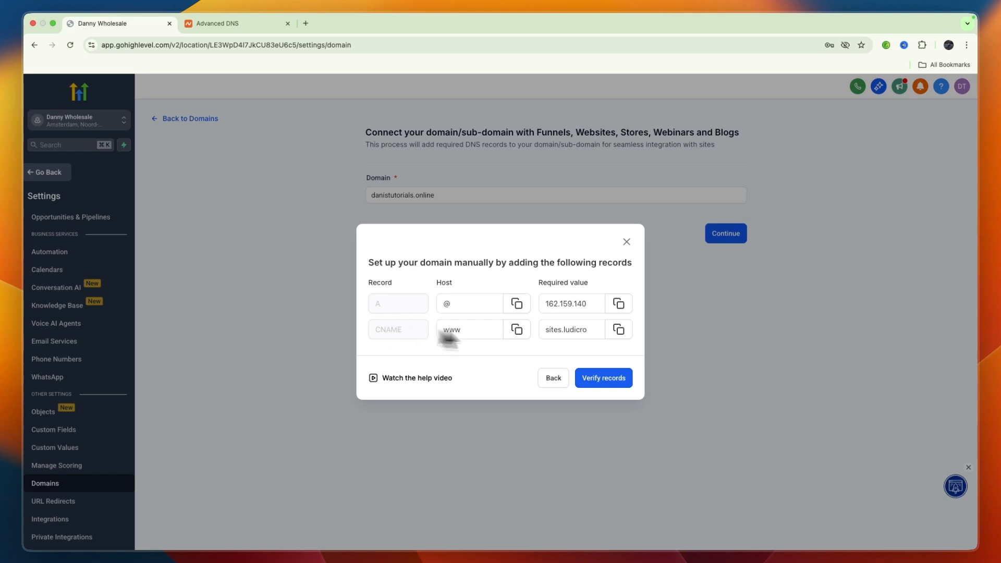
left_click(617, 330)
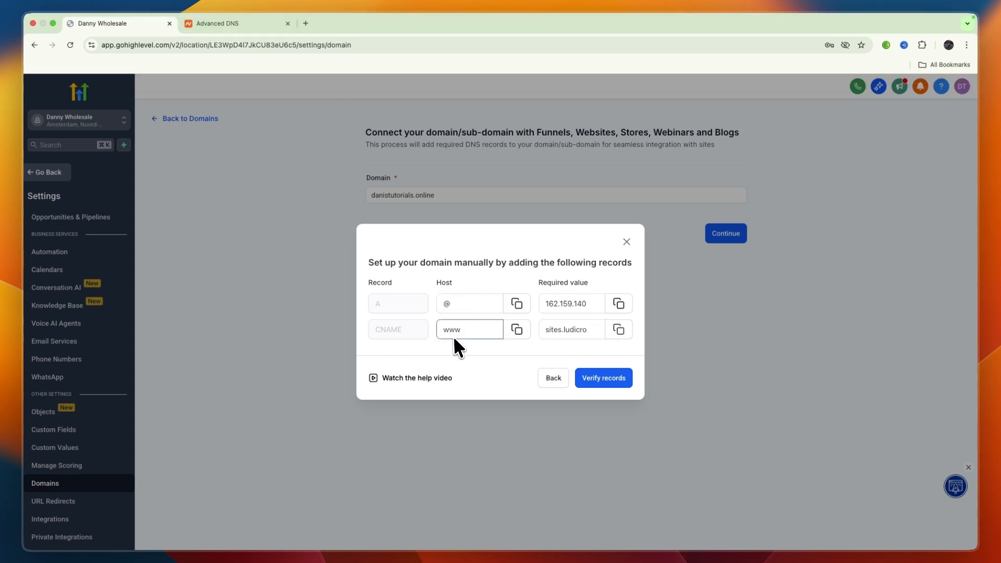
left_click(236, 35)
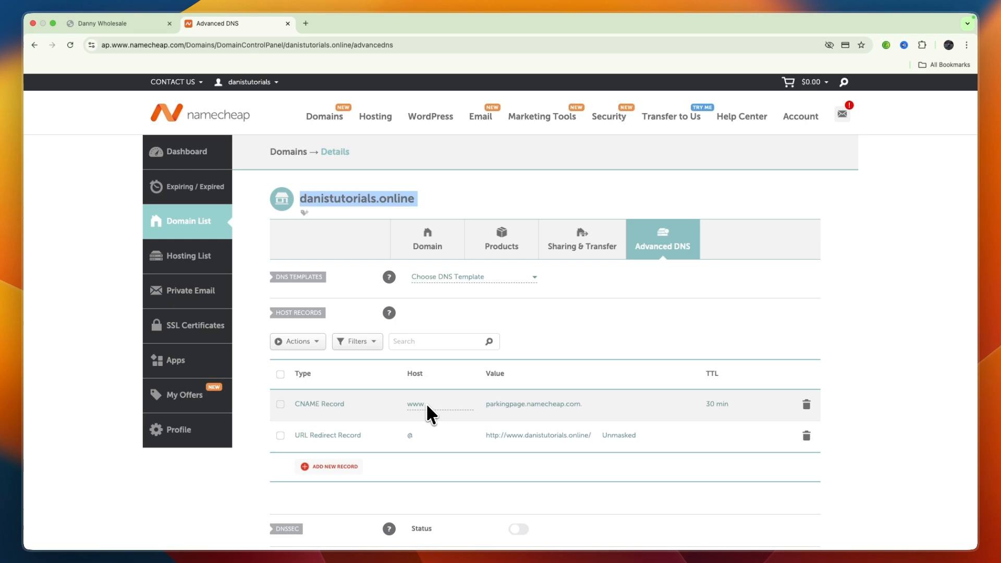
Change the www CNAME record's value to sites.ludicrous.cloud and save it
left_click(533, 404)
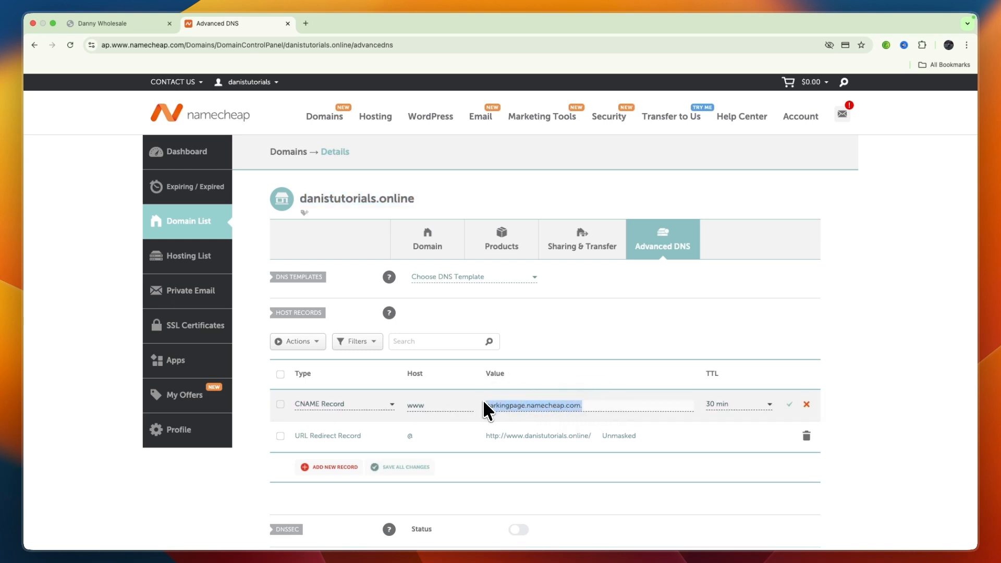
type("sites.ludicrous.cloud")
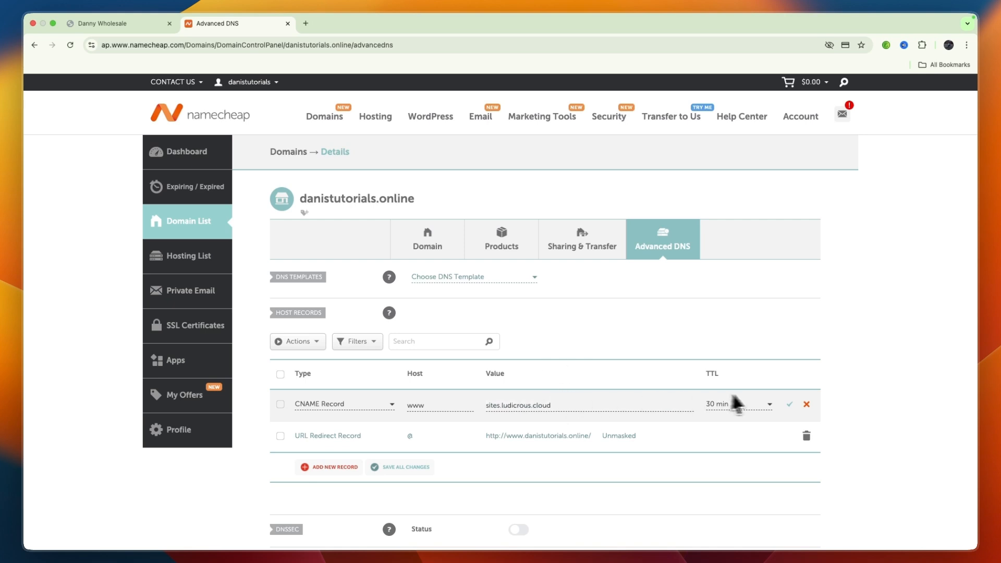
mouse_move(789, 404)
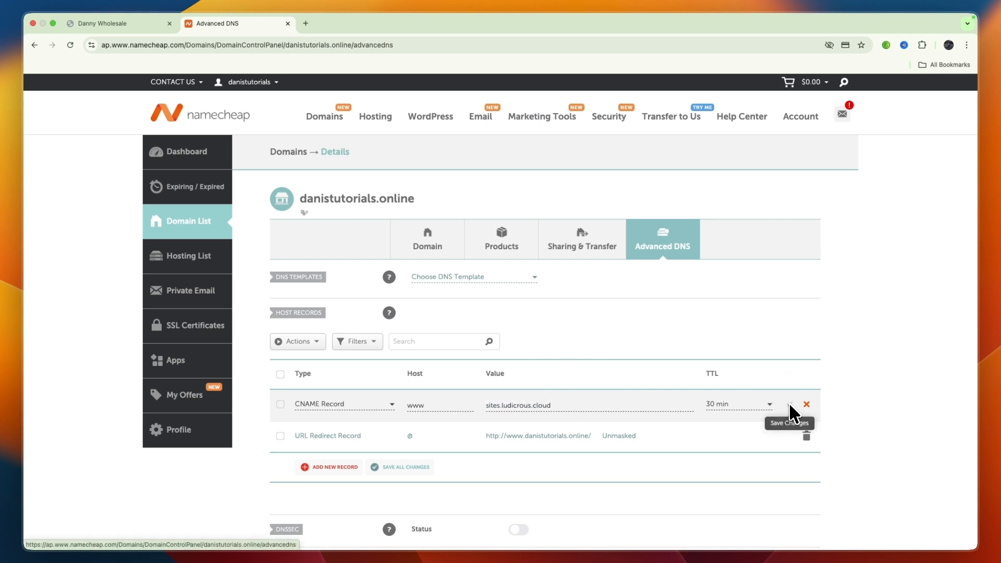
left_click(788, 403)
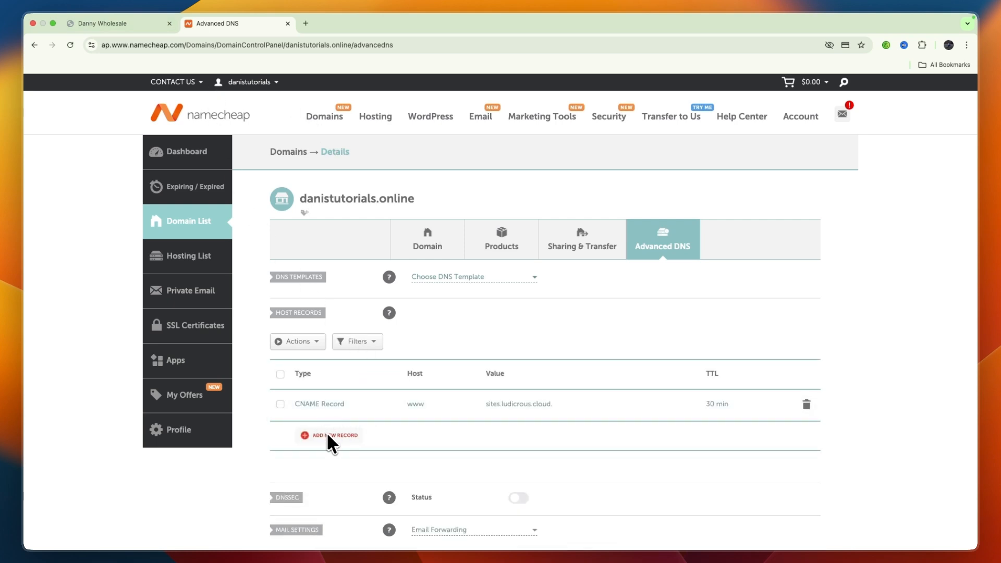
Add and save an A record for host @ with value 162.159.140.166
left_click(332, 435)
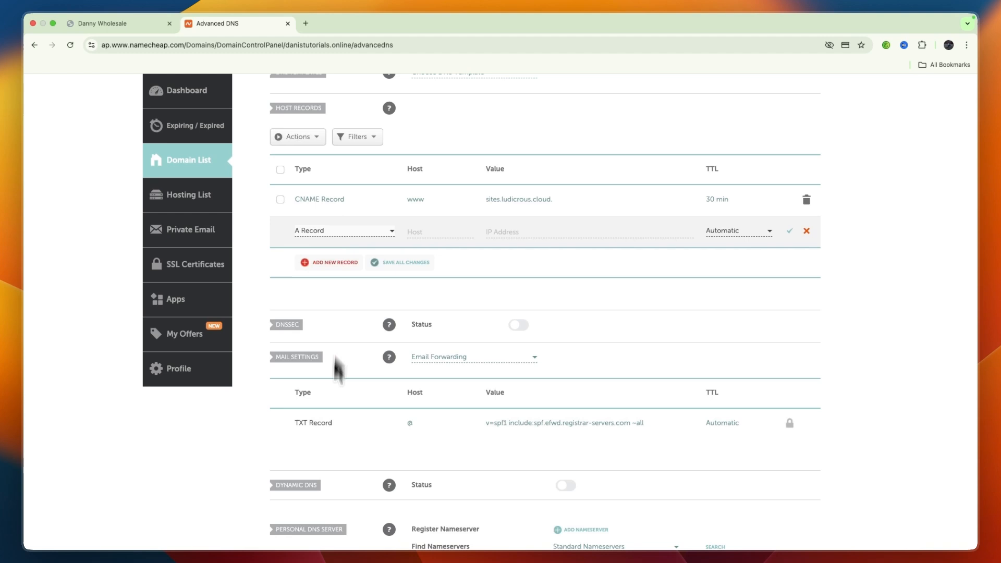
mouse_move(340, 399)
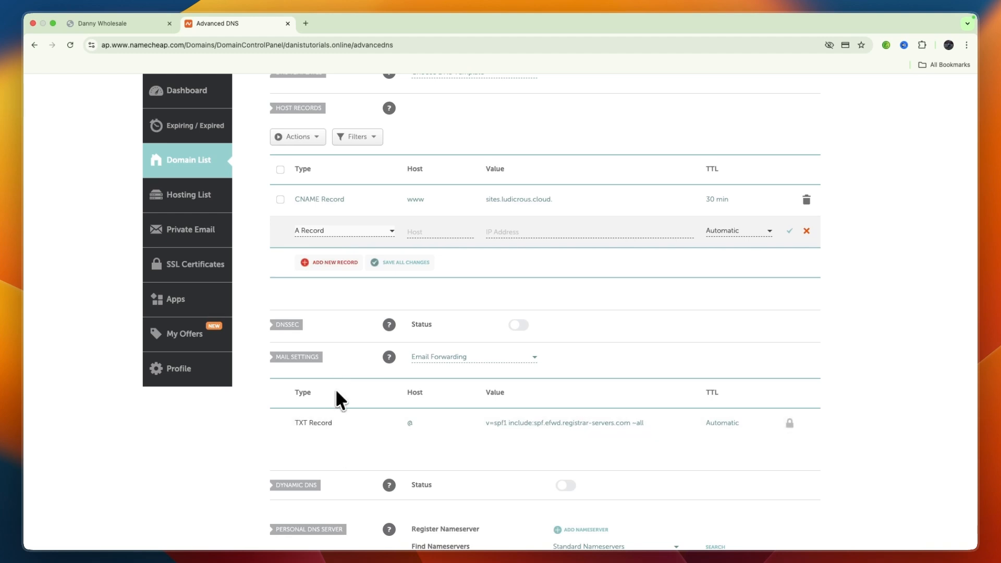
left_click(119, 23)
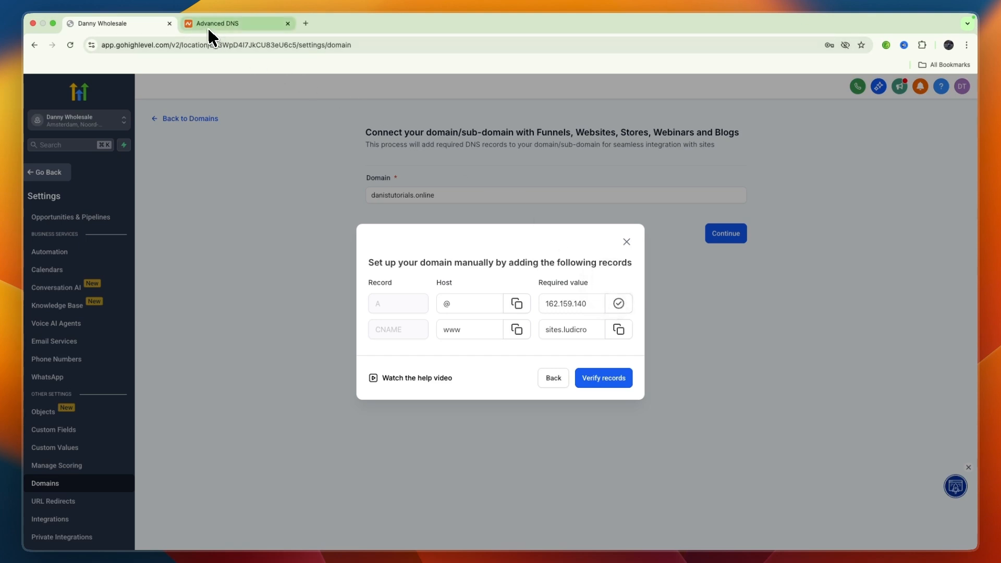
left_click(237, 23)
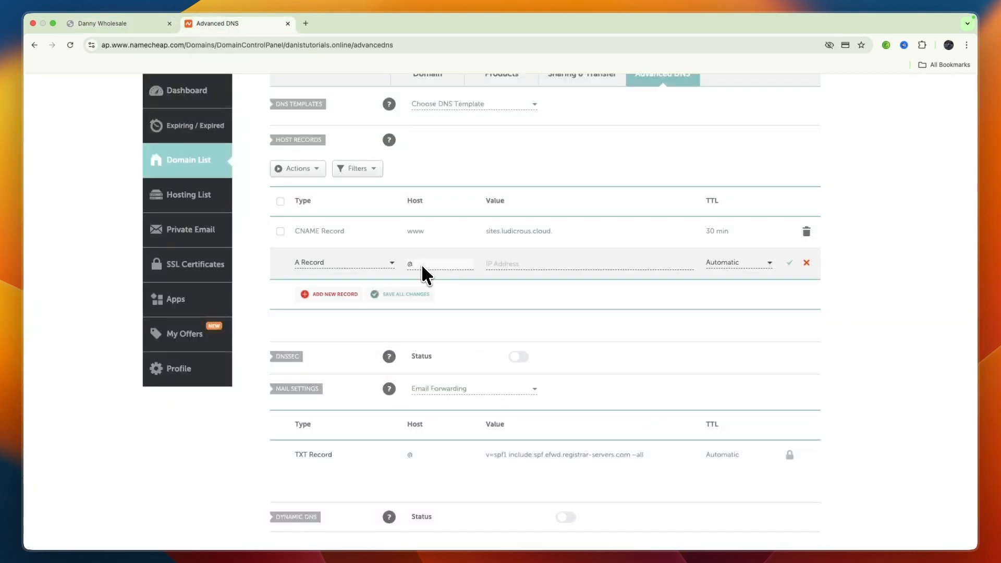
type("162.159.140.166")
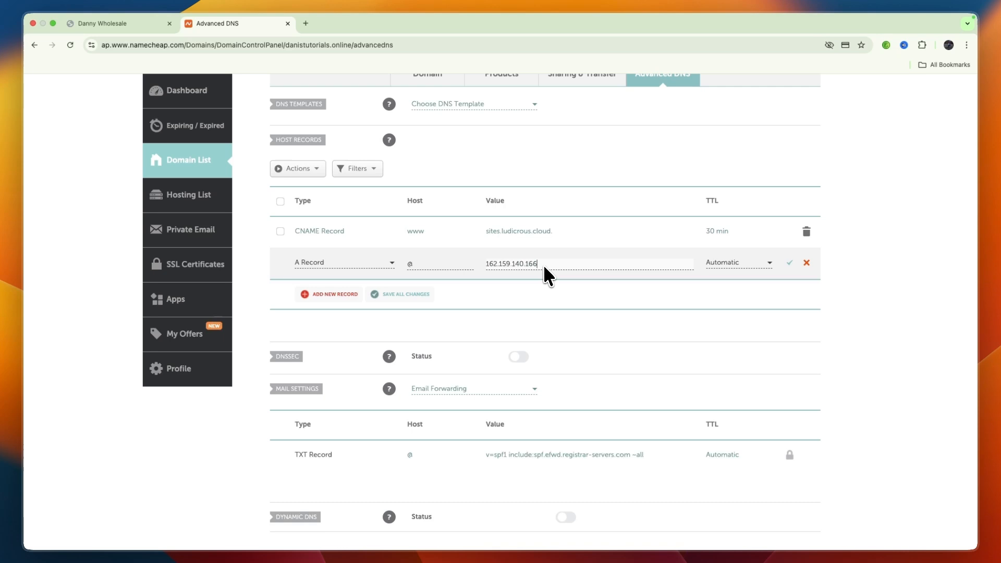
mouse_move(774, 276)
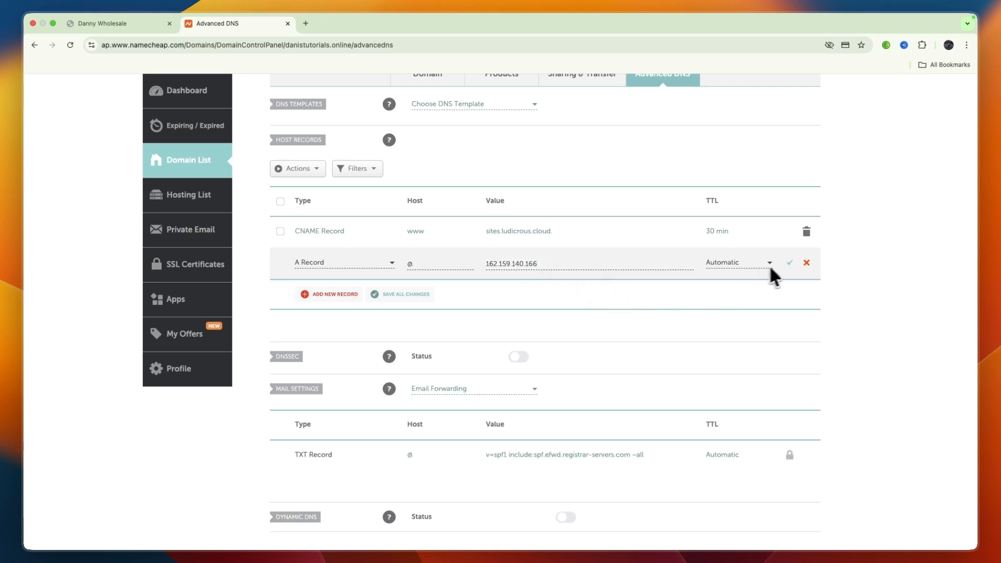
left_click(790, 262)
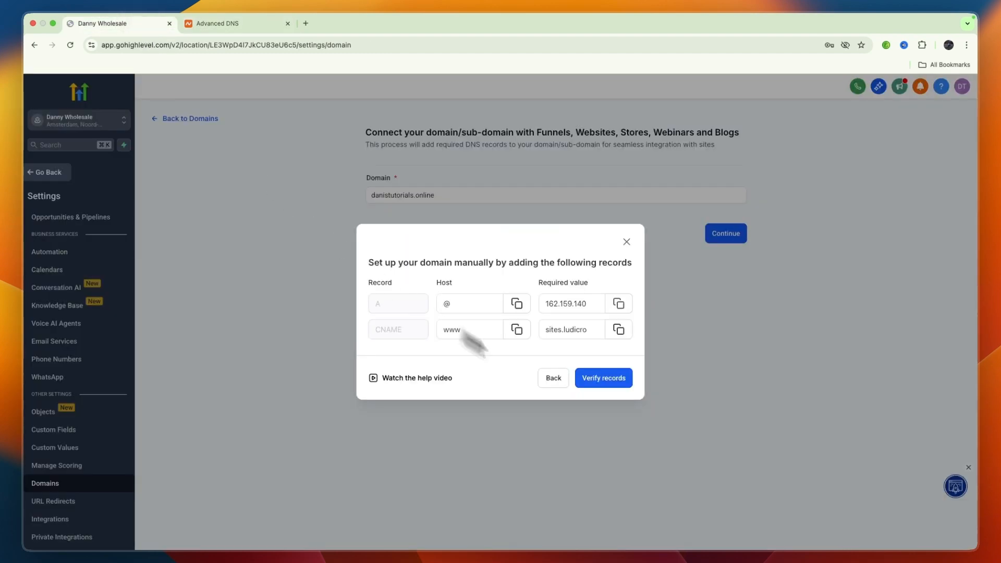
Verify records in GoHighLevel, recheck Namecheap's saved records, and open the troubleshooting guide
left_click(602, 378)
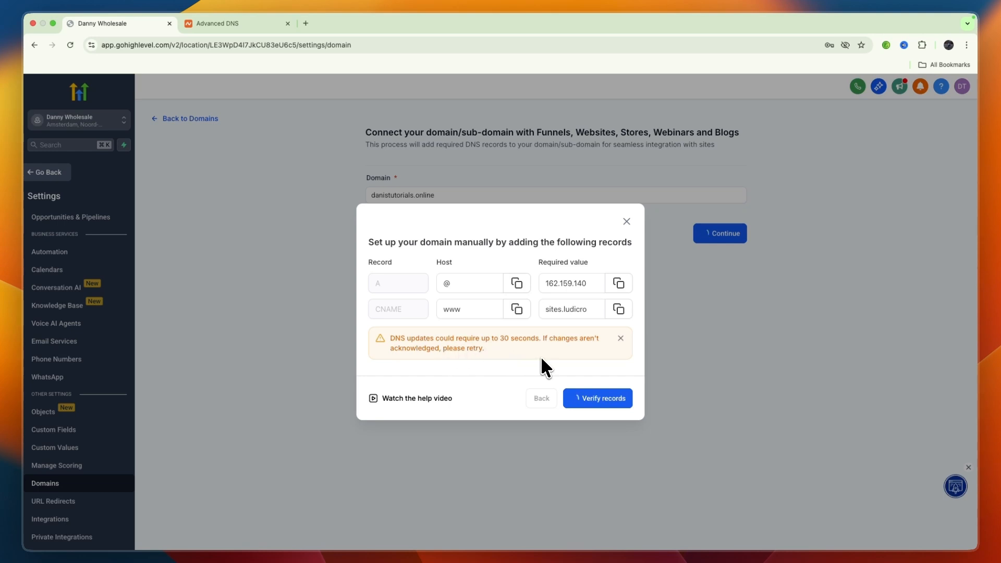
left_click(597, 398)
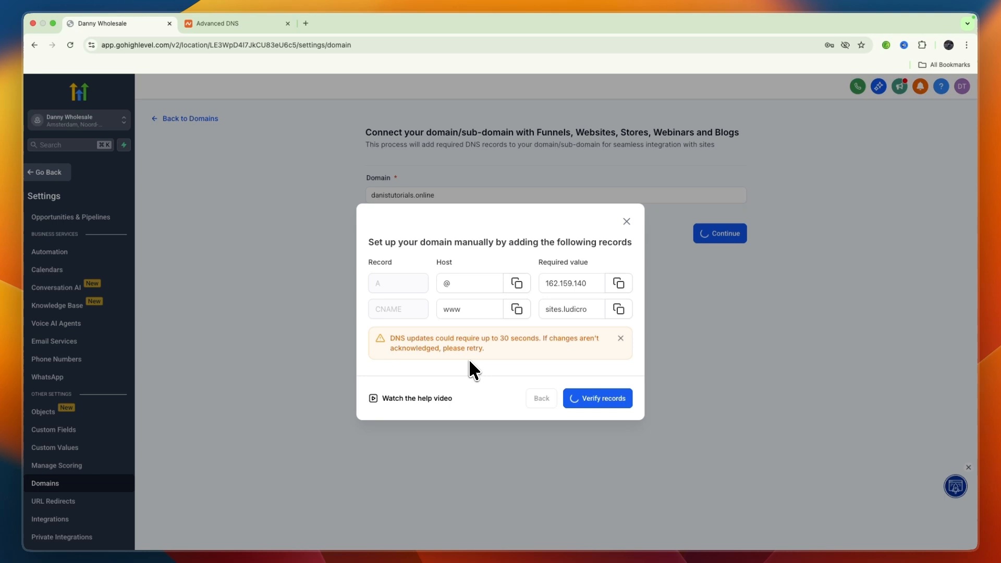
left_click(596, 398)
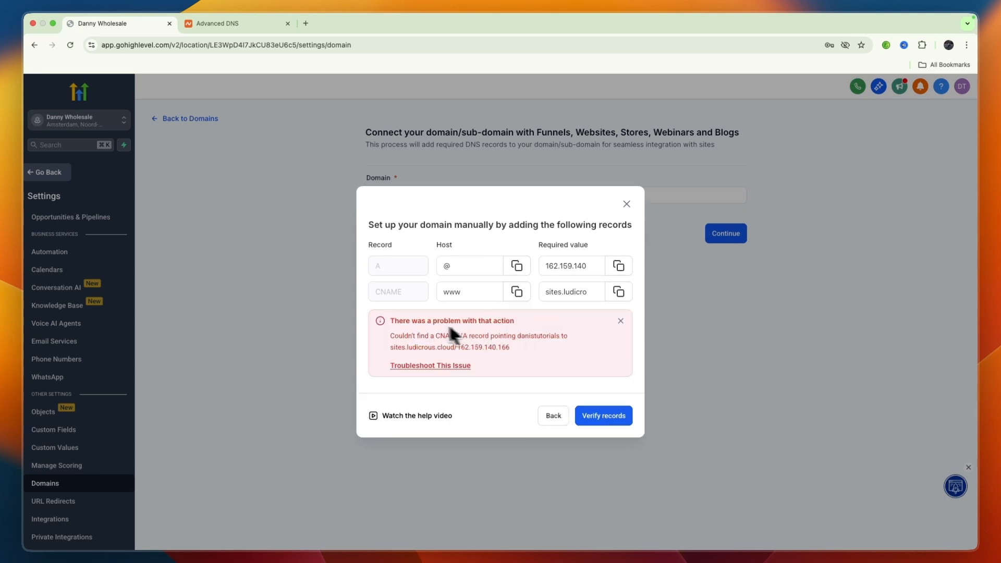
left_click(236, 23)
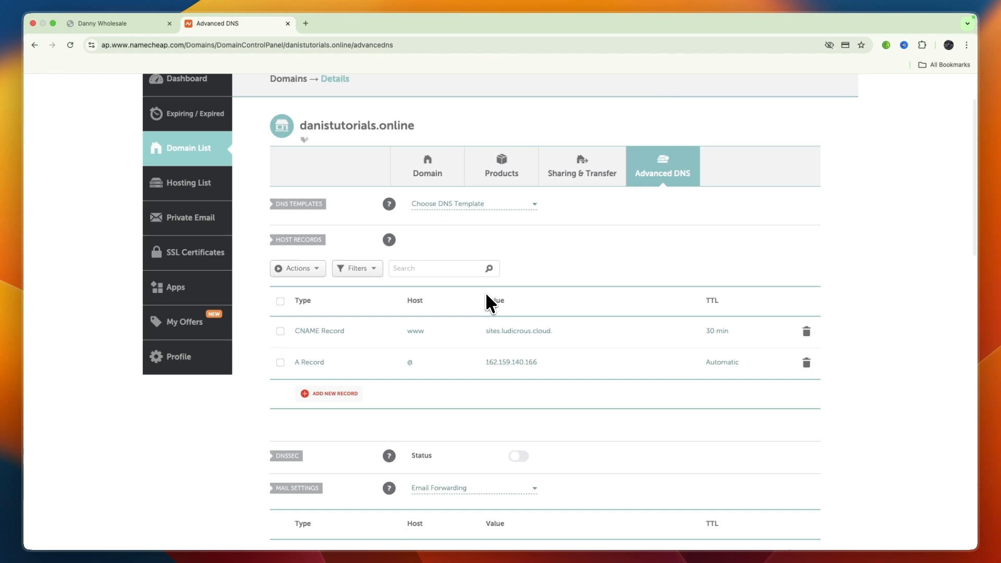
left_click(236, 23)
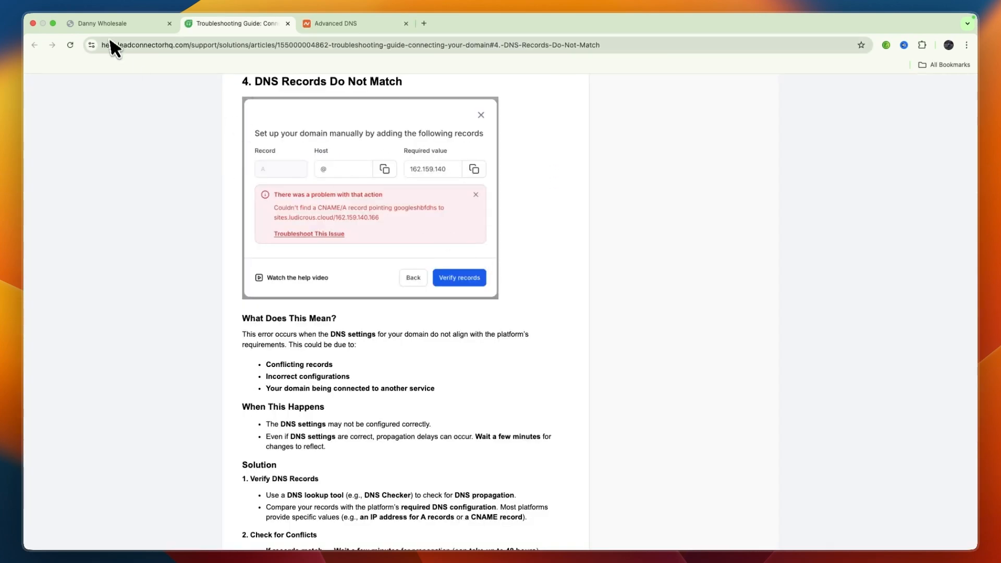
left_click(118, 23)
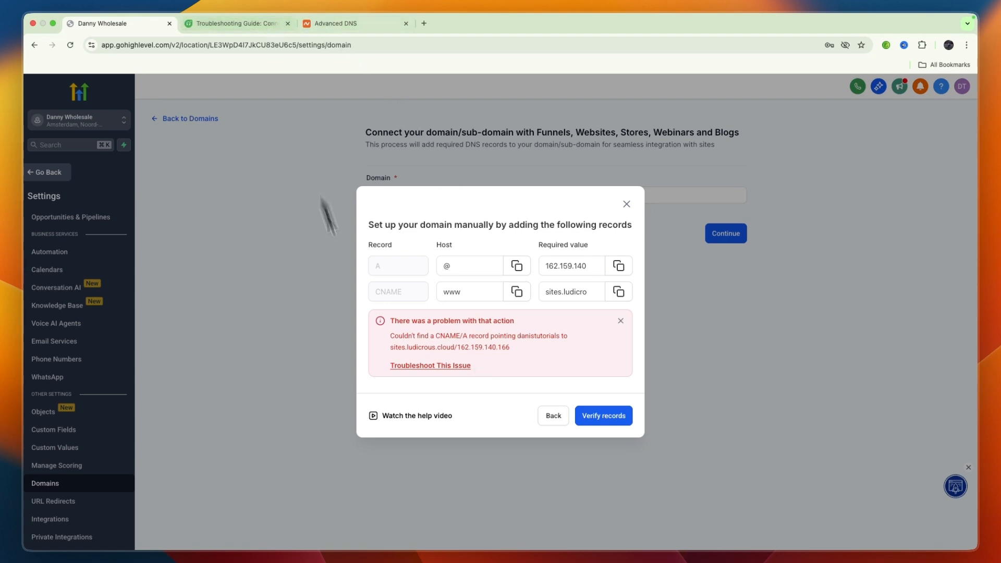
left_click(234, 23)
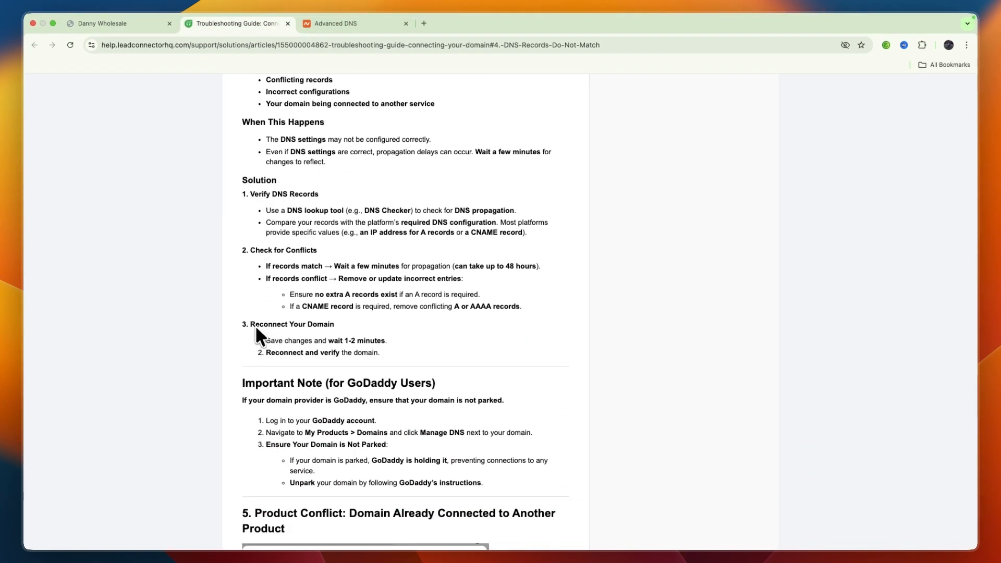
left_click_drag(455, 265, 539, 265)
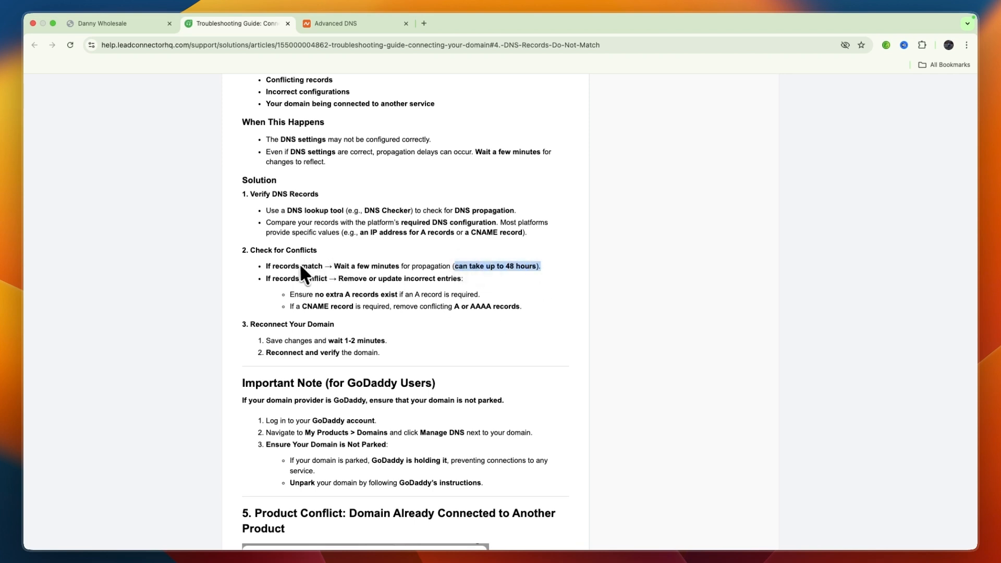
left_click_drag(331, 265, 412, 265)
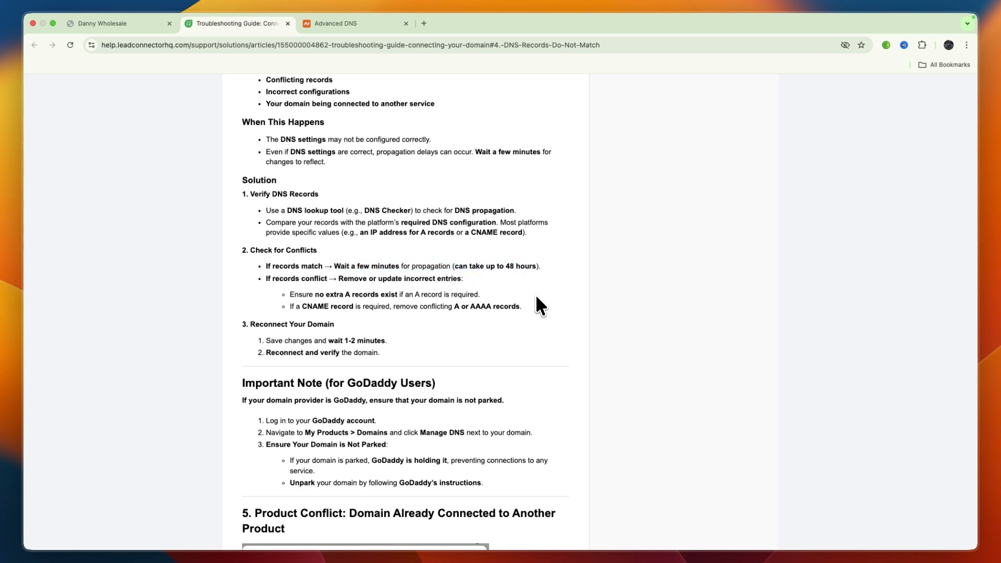
mouse_move(512, 323)
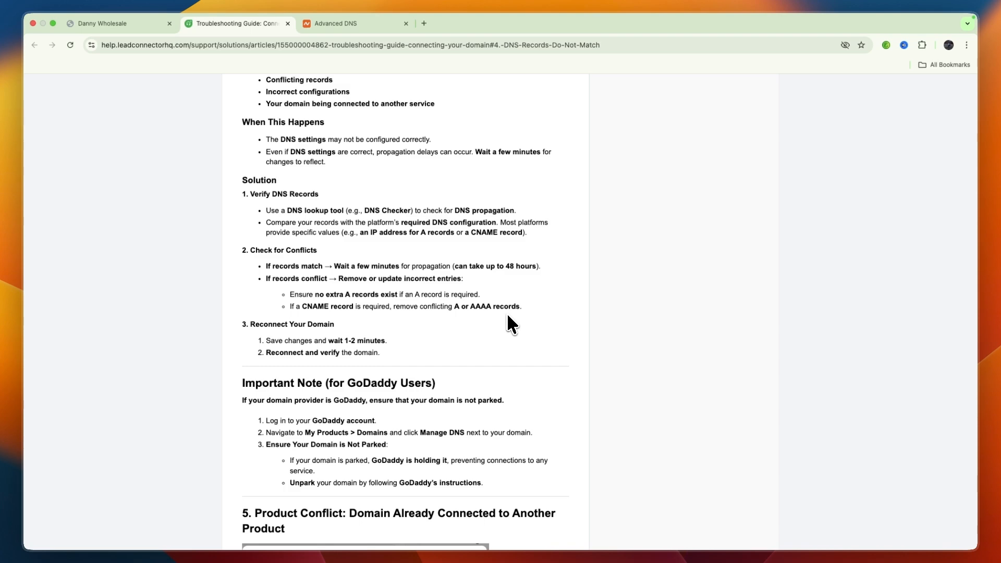
scroll("down", 3)
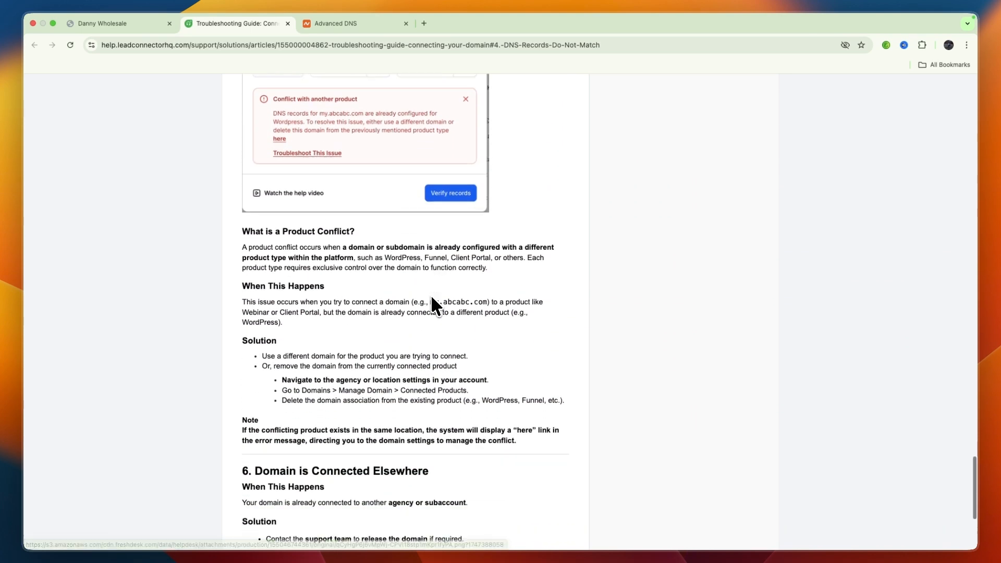
scroll("down", 3)
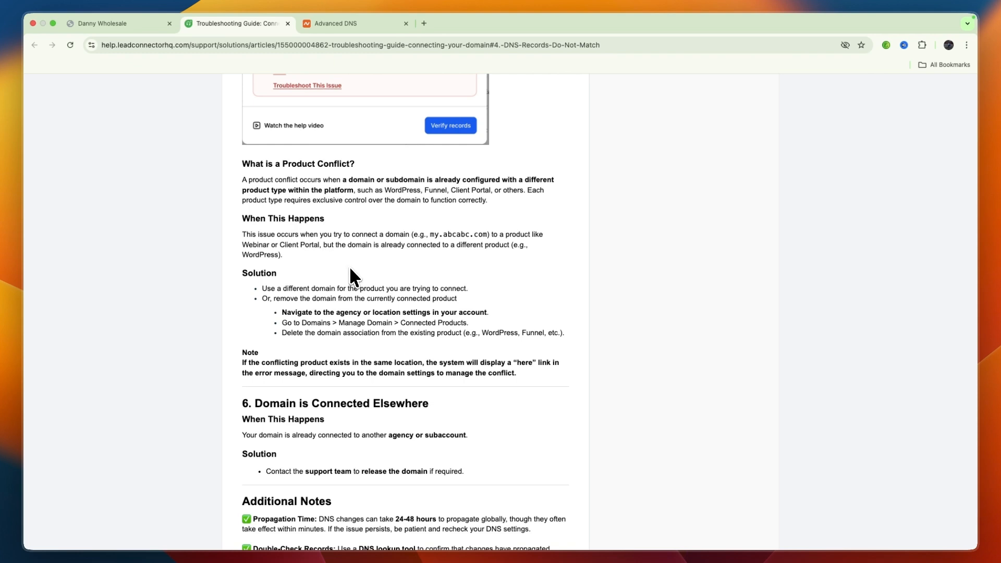
mouse_move(278, 159)
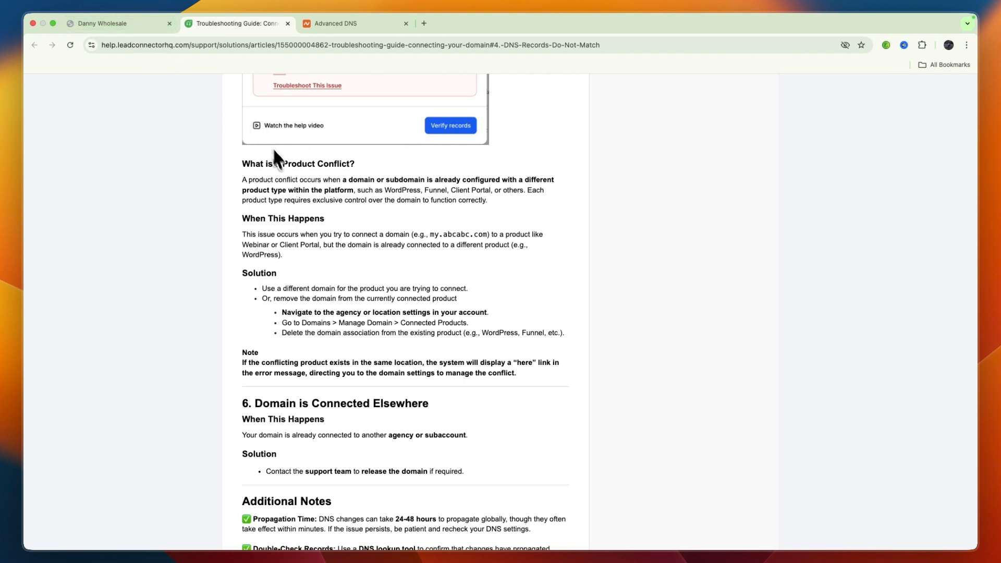
scroll("down", 3)
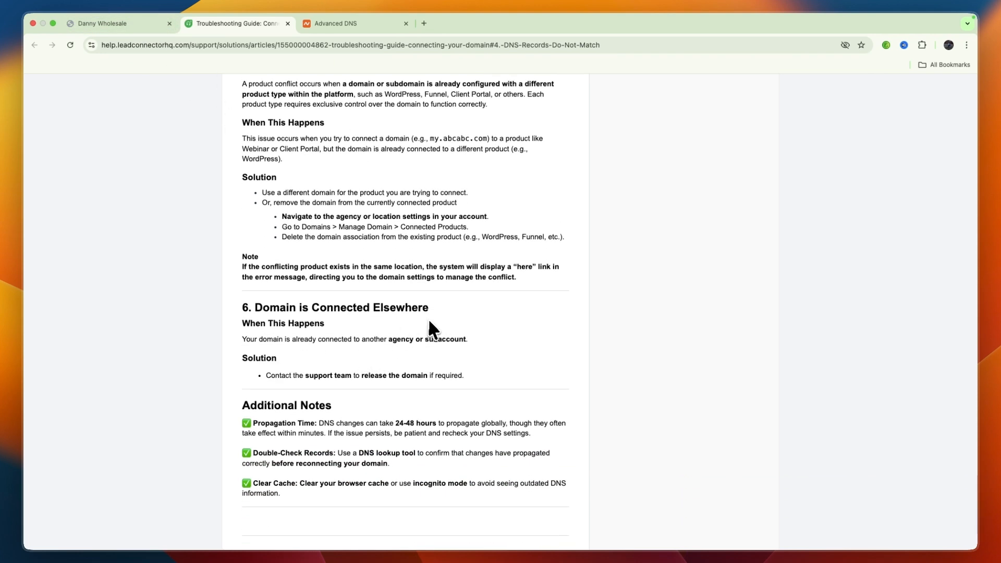
scroll("up", 3)
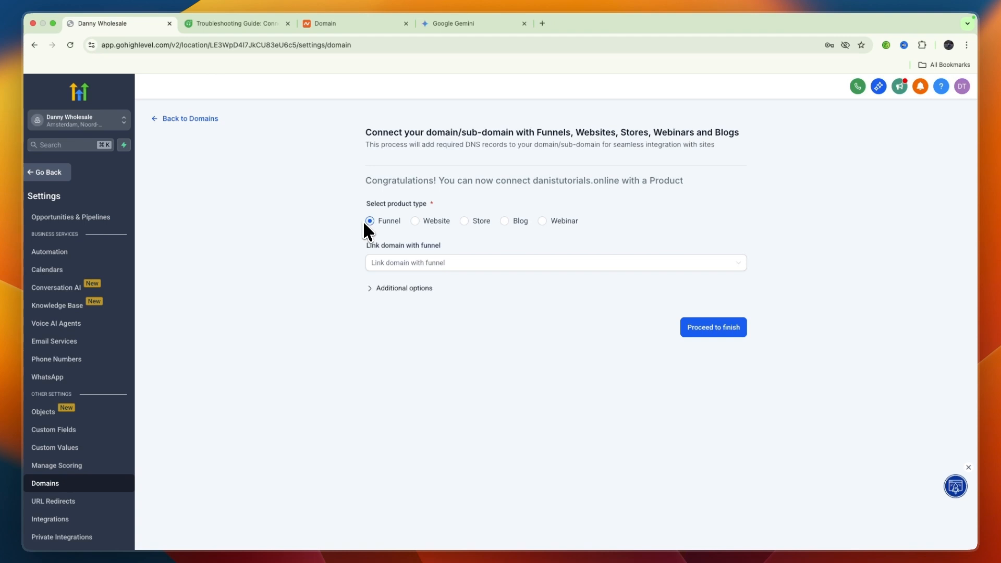
mouse_move(311, 198)
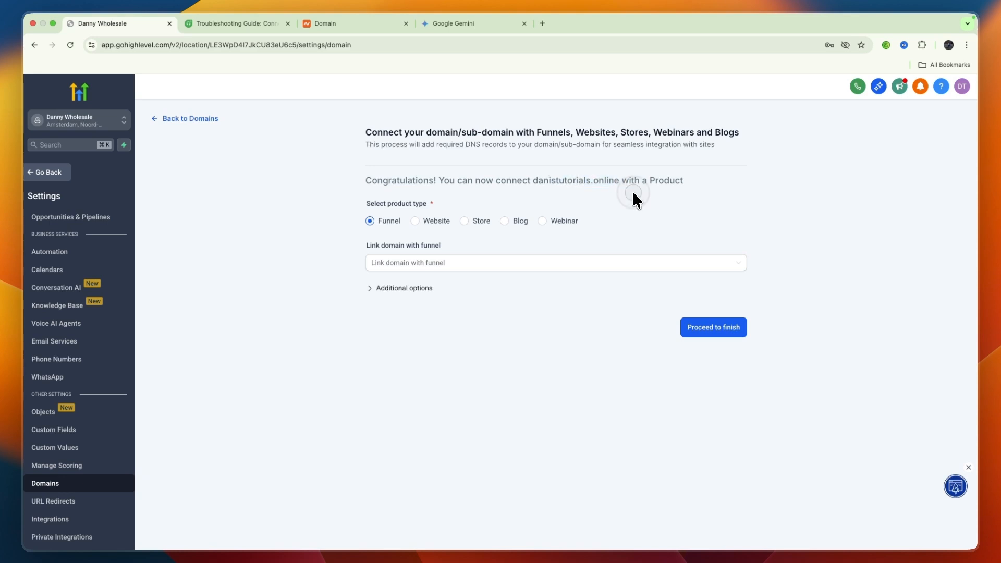
Select Website as the product type for the verified danistutorials.online domain
left_click(415, 221)
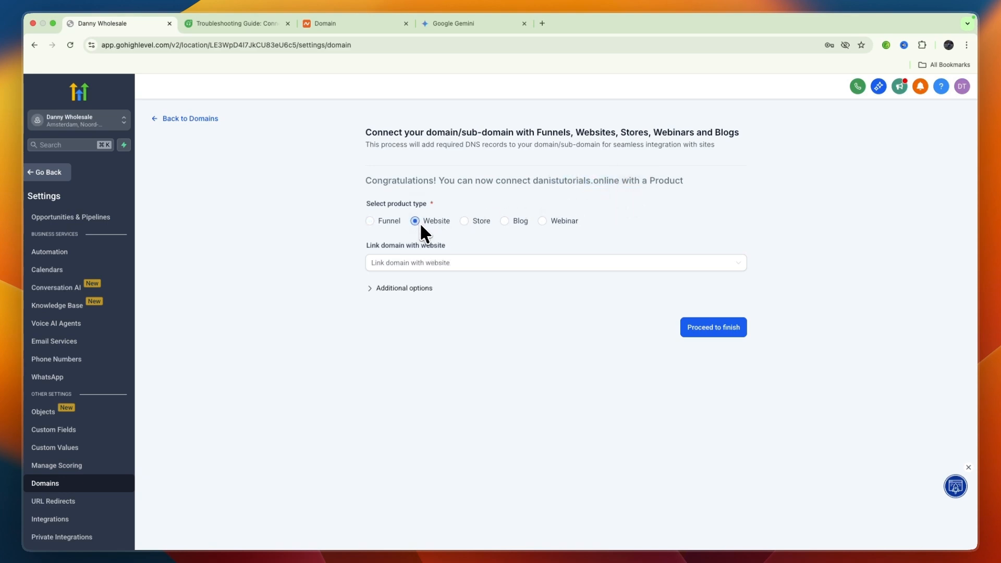
left_click(554, 262)
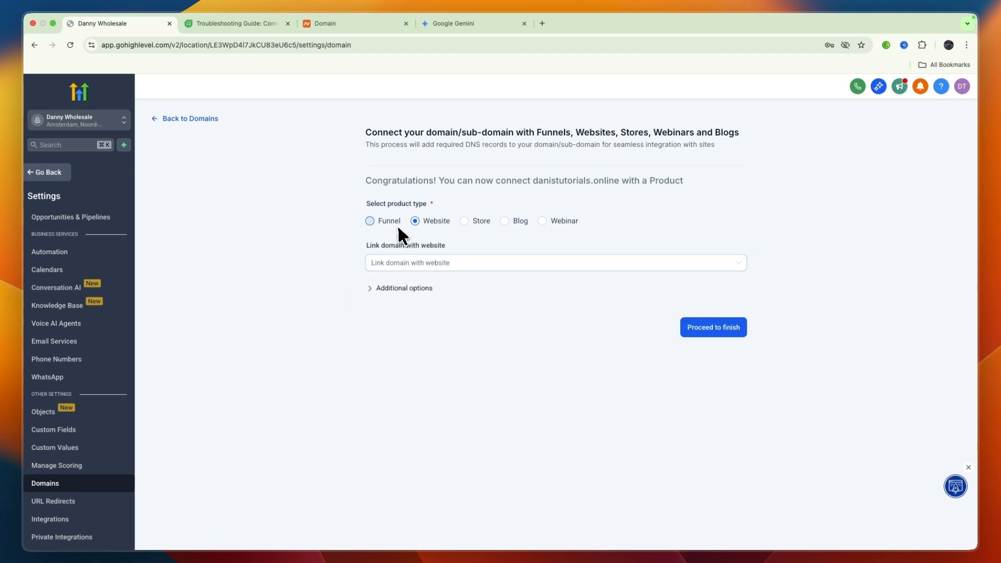
left_click(370, 220)
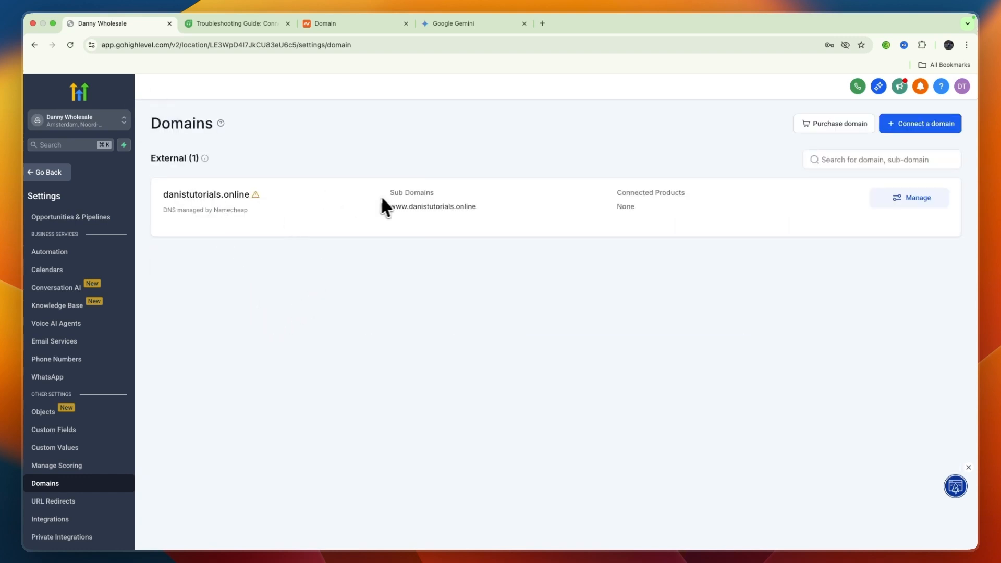
mouse_move(438, 213)
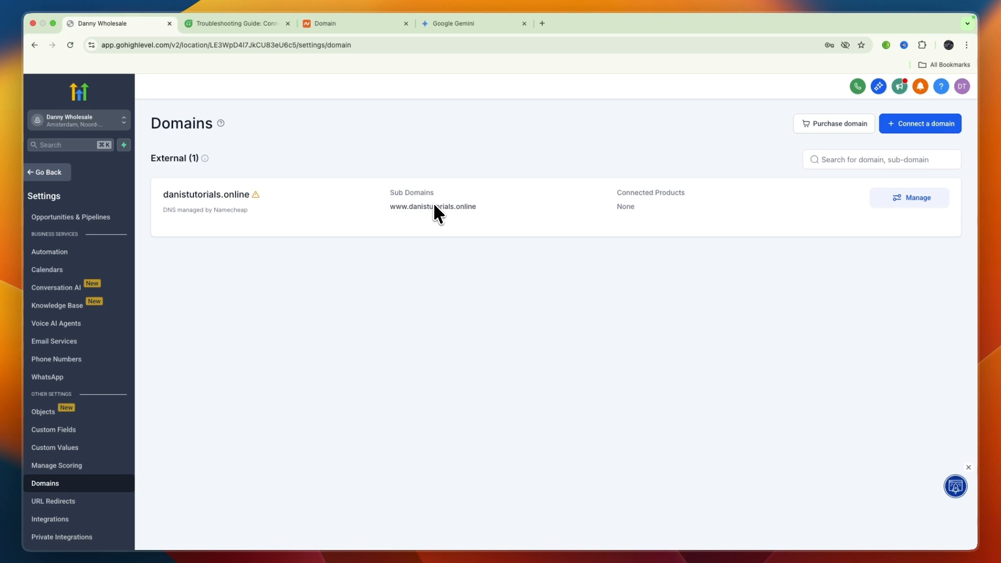